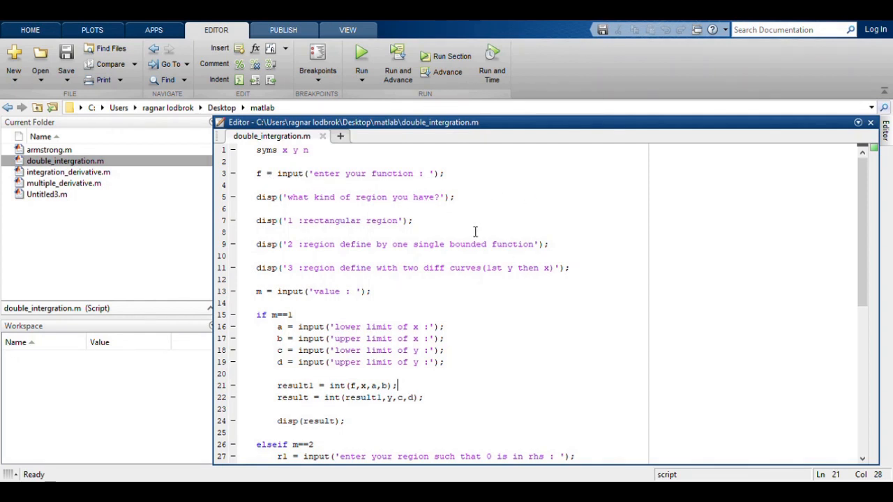
{"action": "mouse_move", "coordinate": [485, 208]}
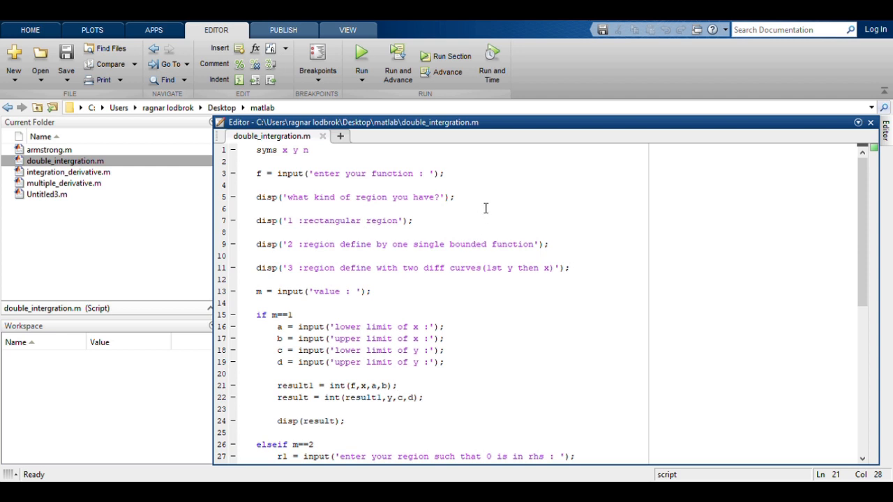
{"action": "mouse_move", "coordinate": [379, 167]}
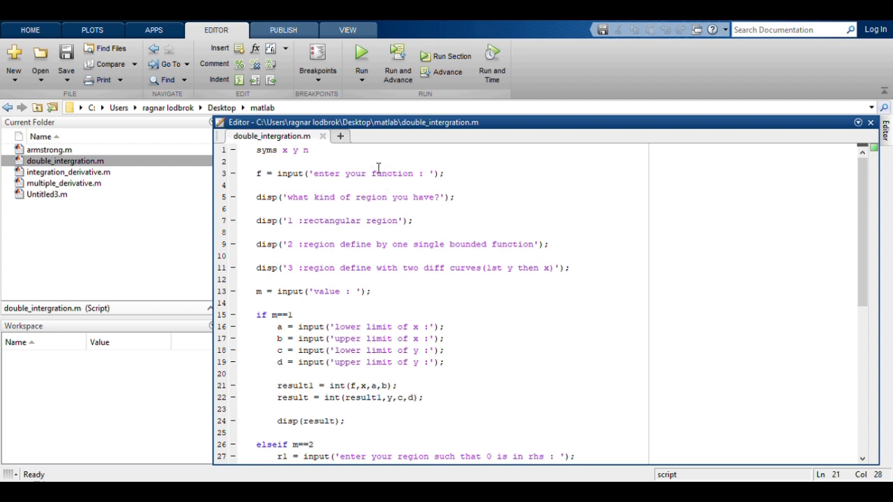
{"action": "mouse_move", "coordinate": [290, 159]}
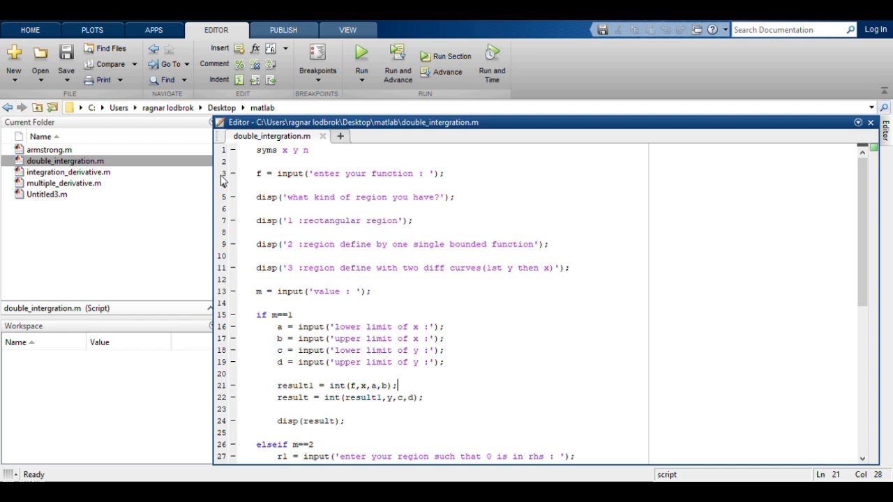
{"action": "mouse_move", "coordinate": [335, 187]}
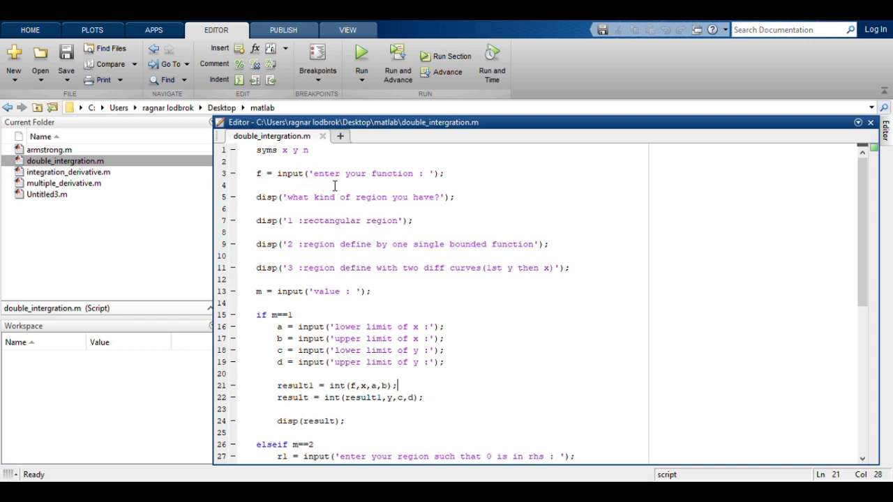
Scroll through the double_intergration.m script to review its code.
{"action": "scroll", "scroll_direction": "down", "scroll_amount": 3}
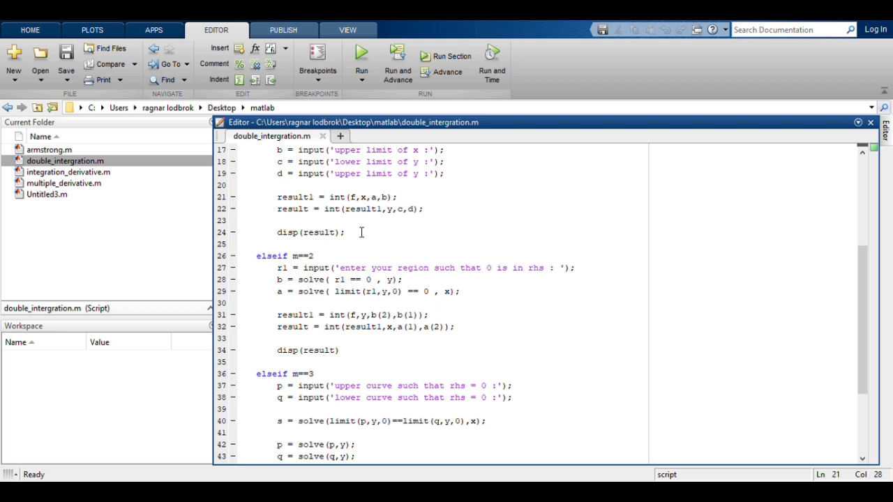
{"action": "scroll", "scroll_direction": "down", "scroll_amount": 3}
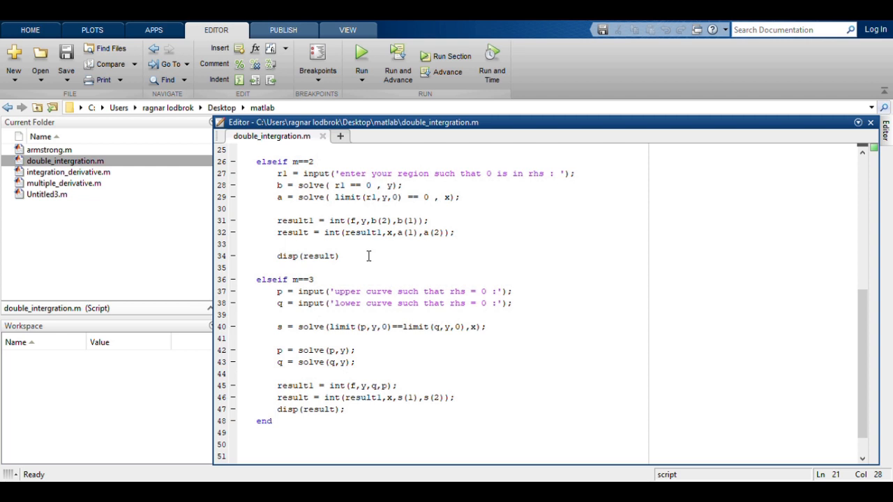
{"action": "scroll", "scroll_direction": "up", "scroll_amount": 3}
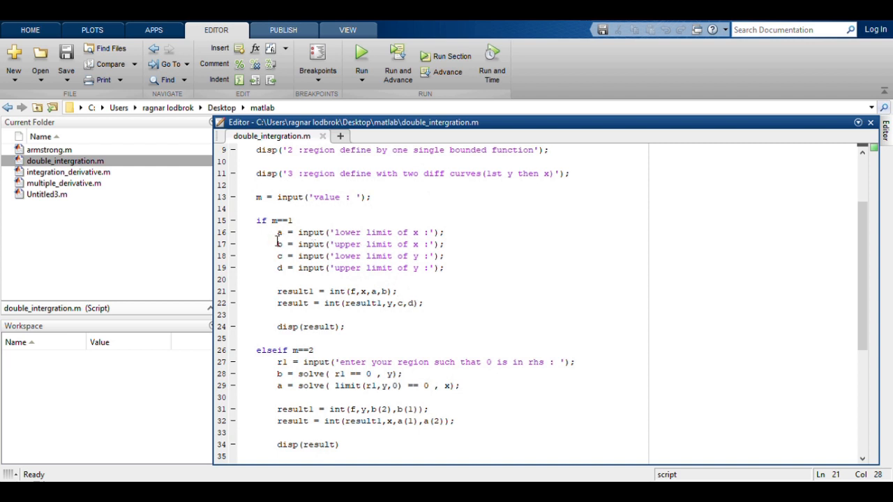
{"action": "scroll", "scroll_direction": "down", "scroll_amount": 3}
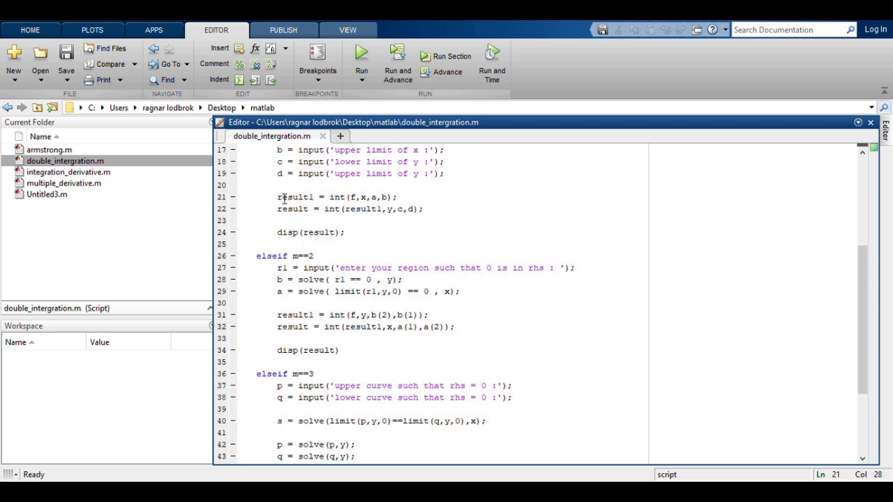
{"action": "mouse_move", "coordinate": [376, 207]}
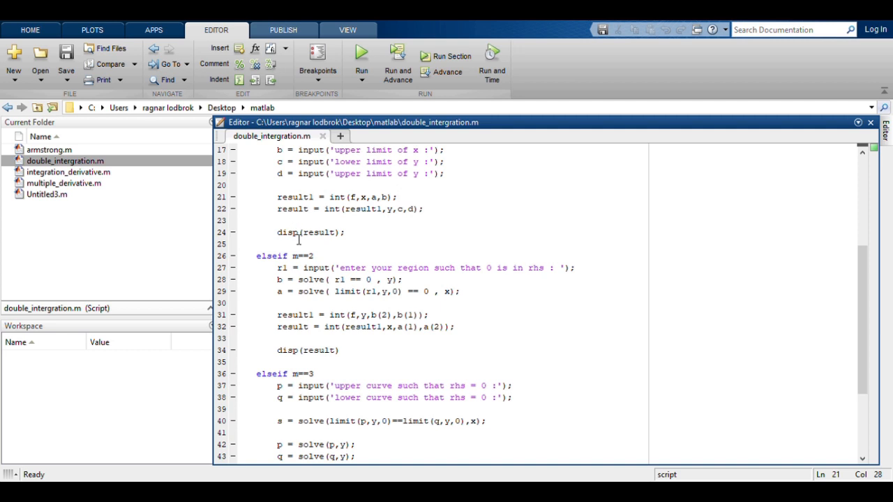
{"action": "scroll", "scroll_direction": "down", "scroll_amount": 3}
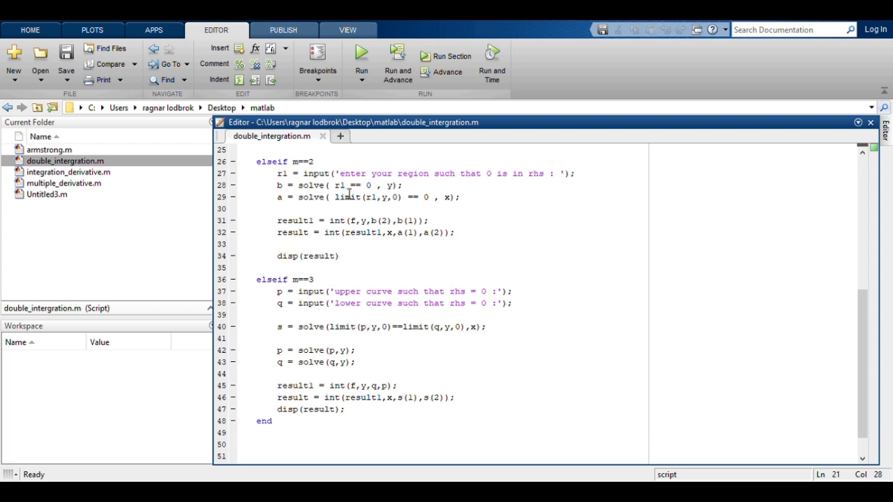
{"action": "mouse_move", "coordinate": [360, 194]}
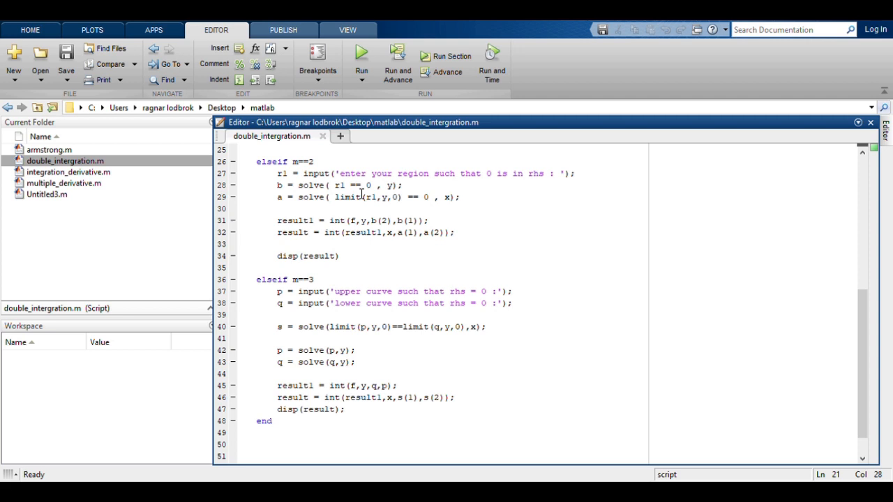
{"action": "mouse_move", "coordinate": [361, 200]}
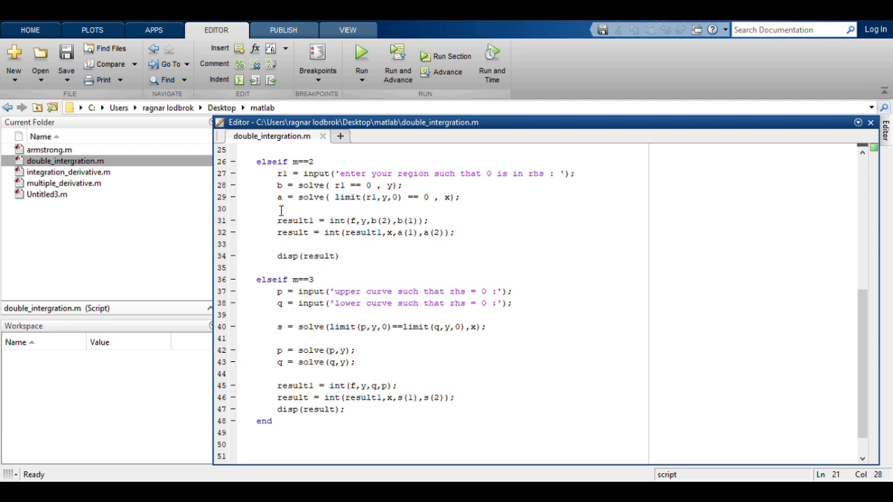
{"action": "mouse_move", "coordinate": [396, 205]}
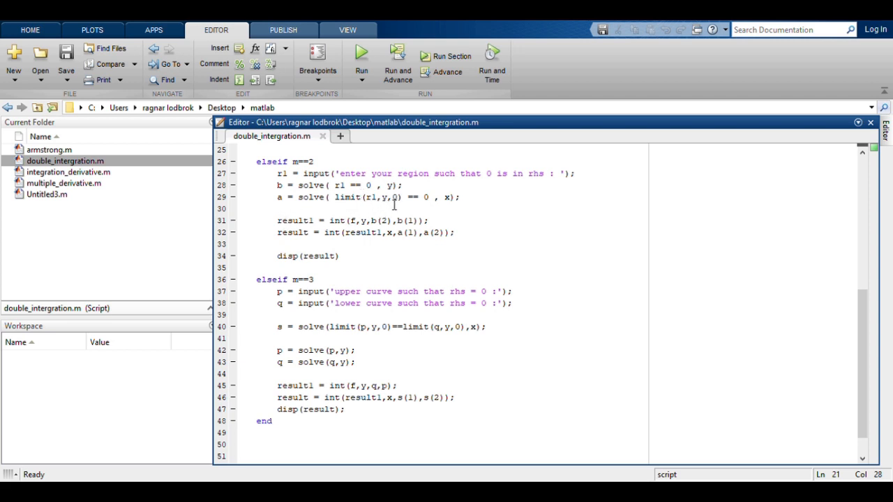
{"action": "mouse_move", "coordinate": [468, 203]}
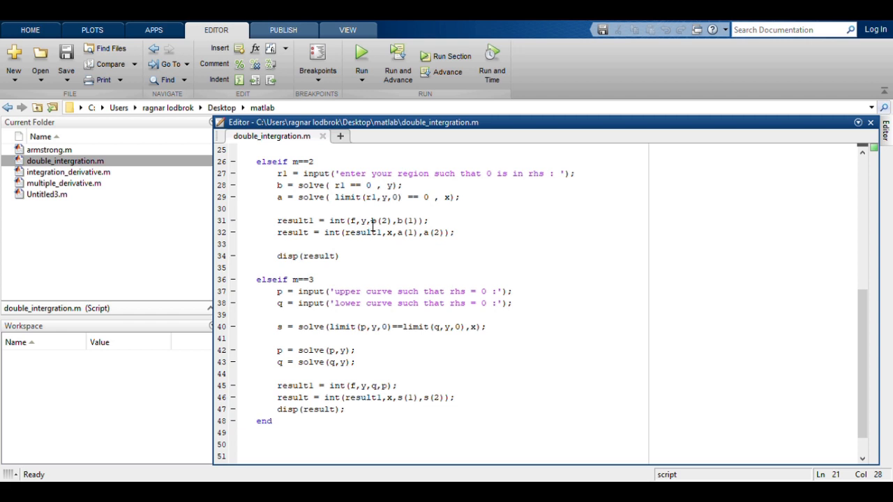
{"action": "mouse_move", "coordinate": [324, 232]}
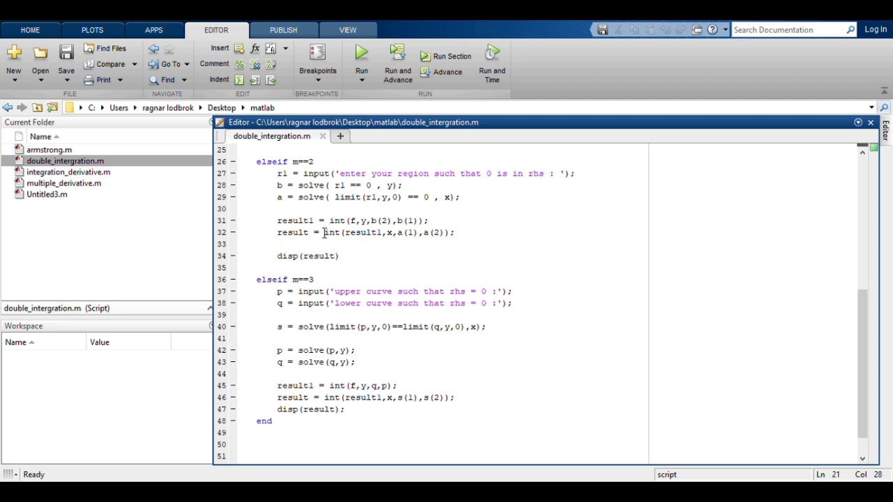
{"action": "mouse_move", "coordinate": [254, 235]}
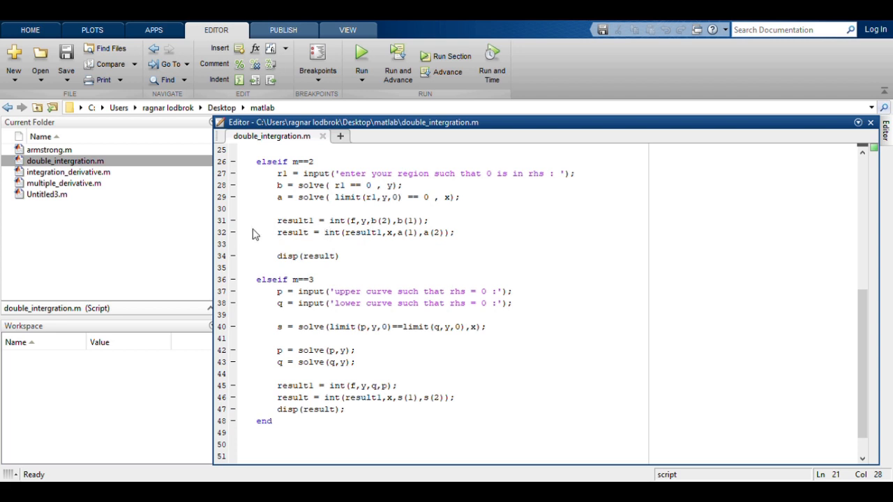
{"action": "mouse_move", "coordinate": [365, 245]}
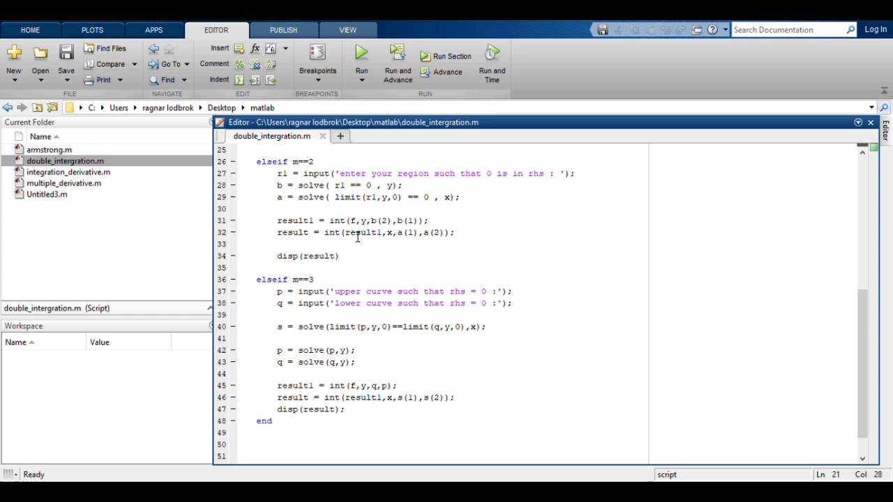
{"action": "scroll", "scroll_direction": "down", "scroll_amount": 3}
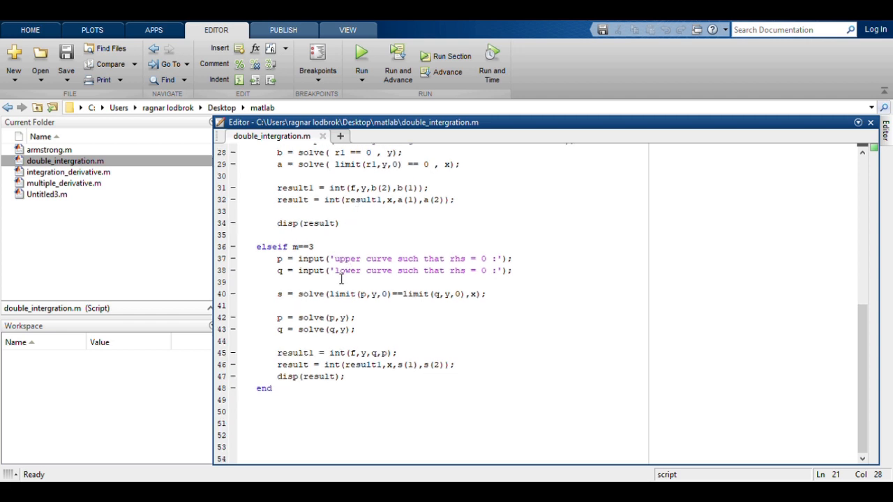
{"action": "mouse_move", "coordinate": [280, 263]}
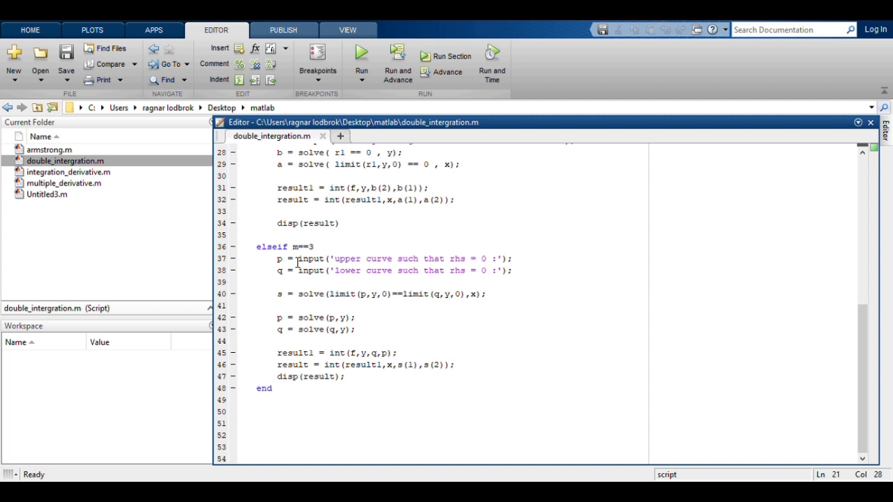
{"action": "mouse_move", "coordinate": [301, 270]}
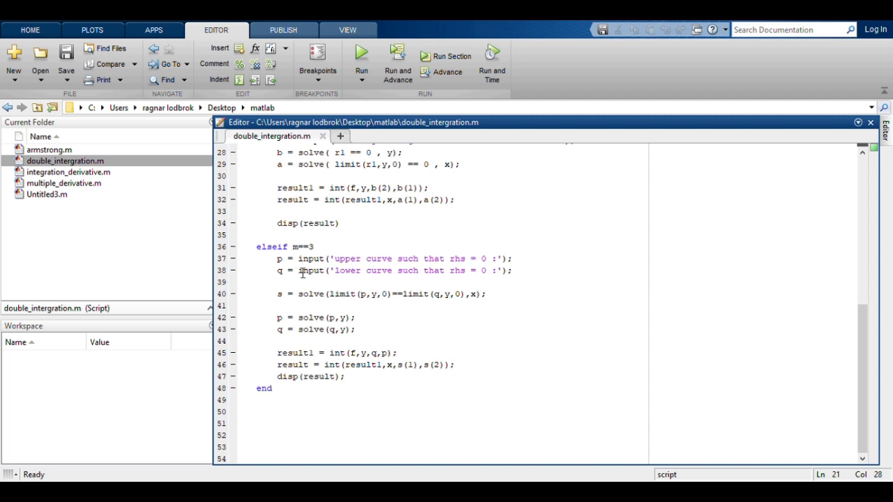
{"action": "mouse_move", "coordinate": [279, 293]}
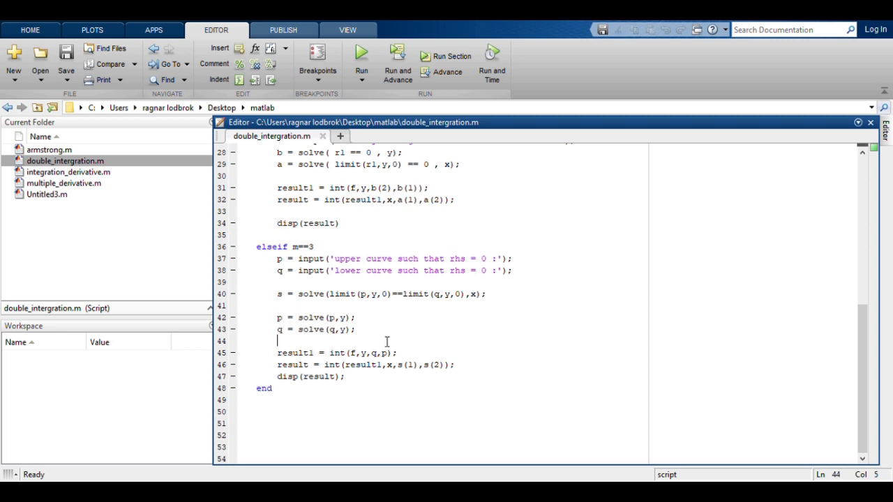
{"action": "mouse_move", "coordinate": [279, 356]}
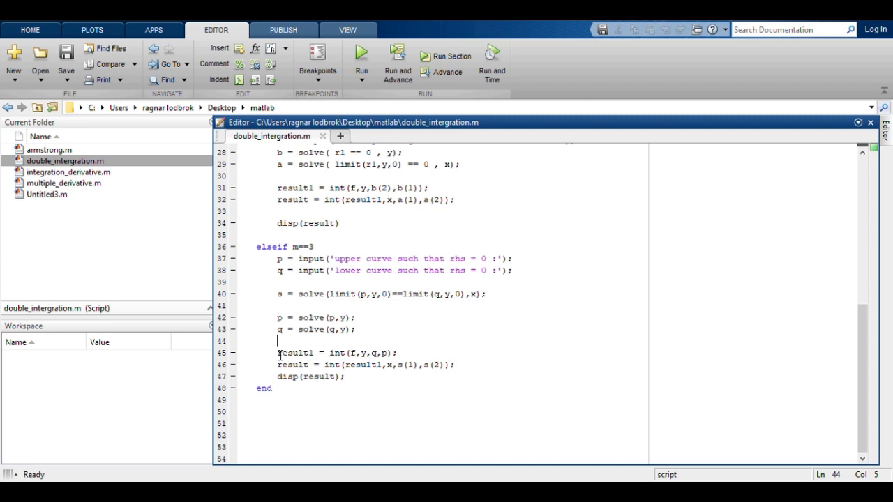
Run double_intergration from the Command Window and enter x^2 as the integrand.
{"action": "left_click", "coordinate": [362, 55]}
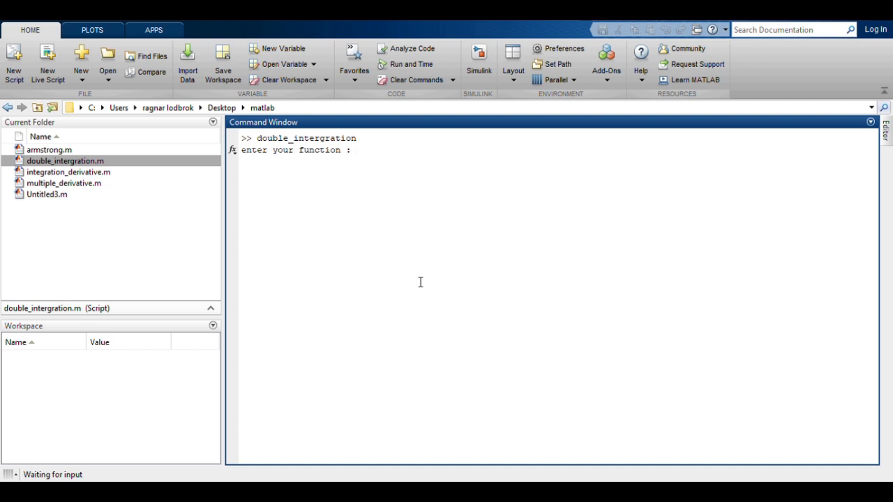
{"action": "type", "text": "x"}
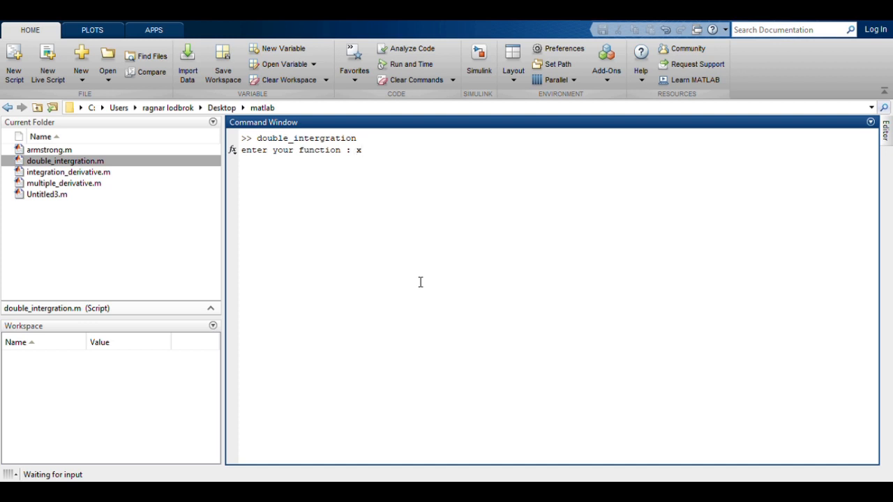
{"action": "type", "text": "^"}
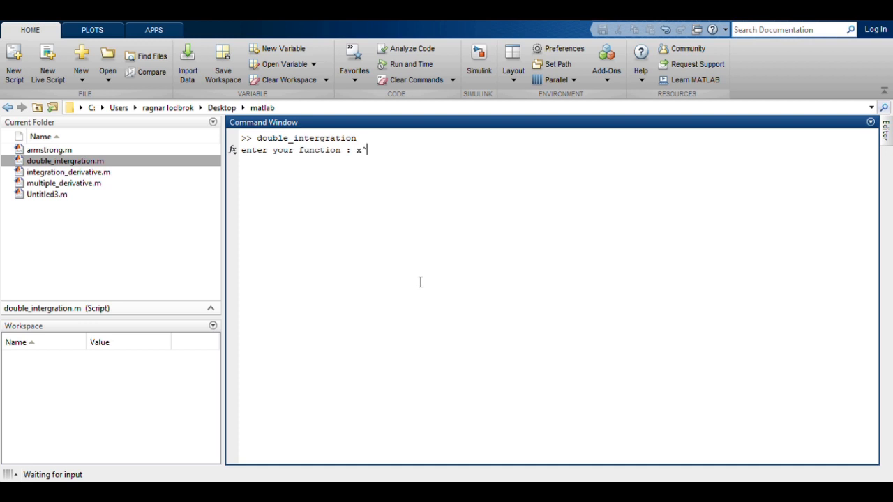
{"action": "type", "text": "2"}
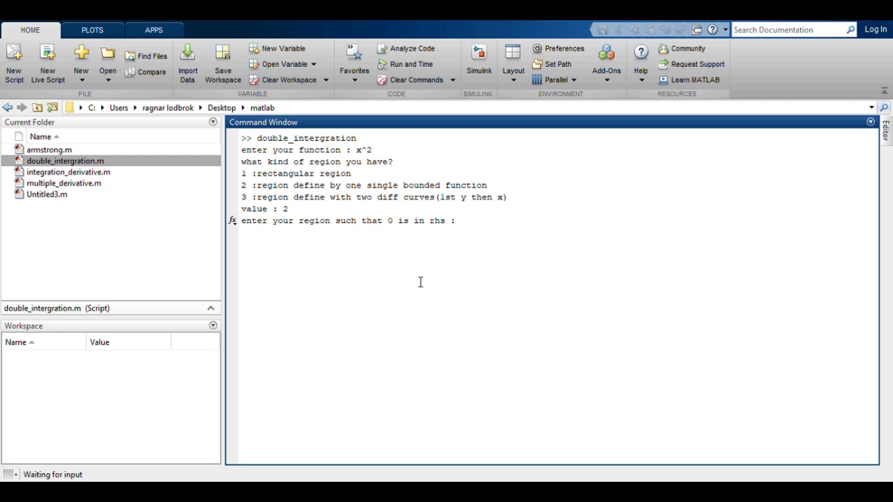
Enter x^2+y^2-1 as the region so the script starts computing the integral.
{"action": "type", "text": "x"}
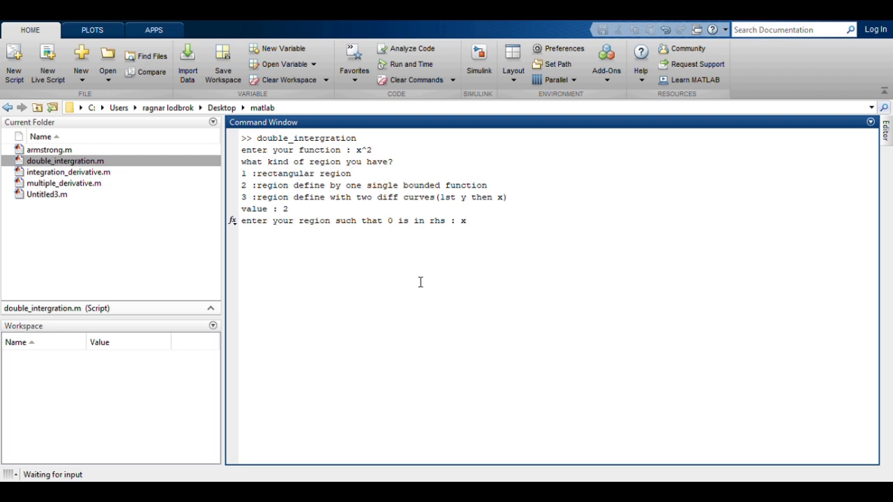
{"action": "type", "text": "^"}
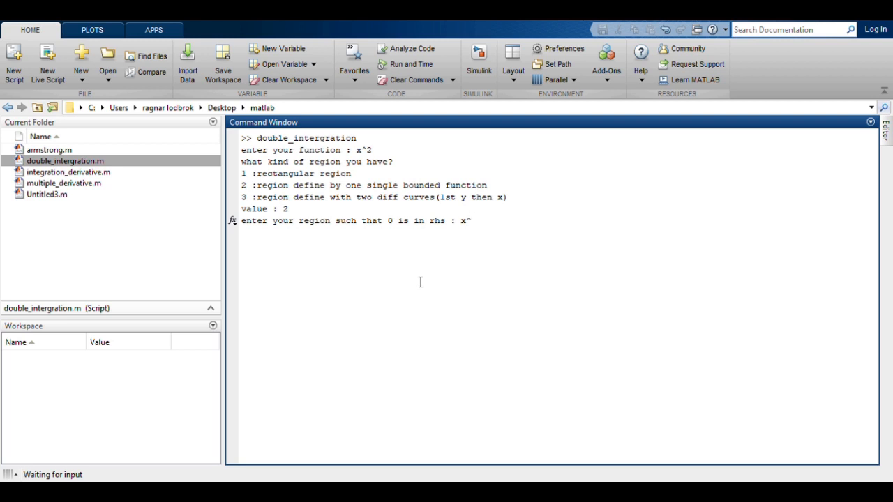
{"action": "type", "text": "+"}
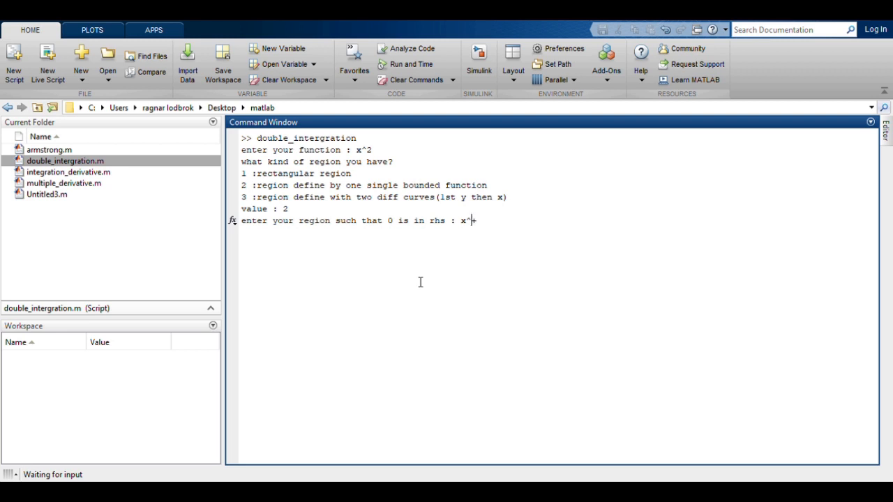
{"action": "type", "text": "2+"}
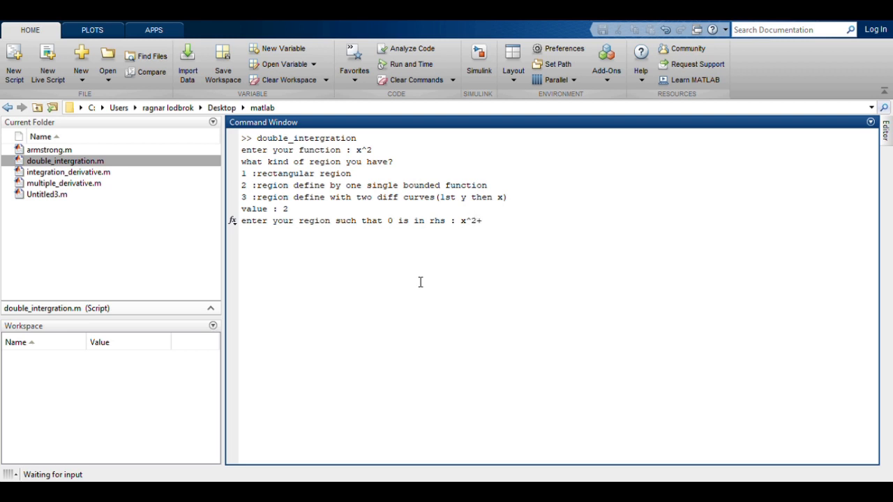
{"action": "type", "text": "y^"}
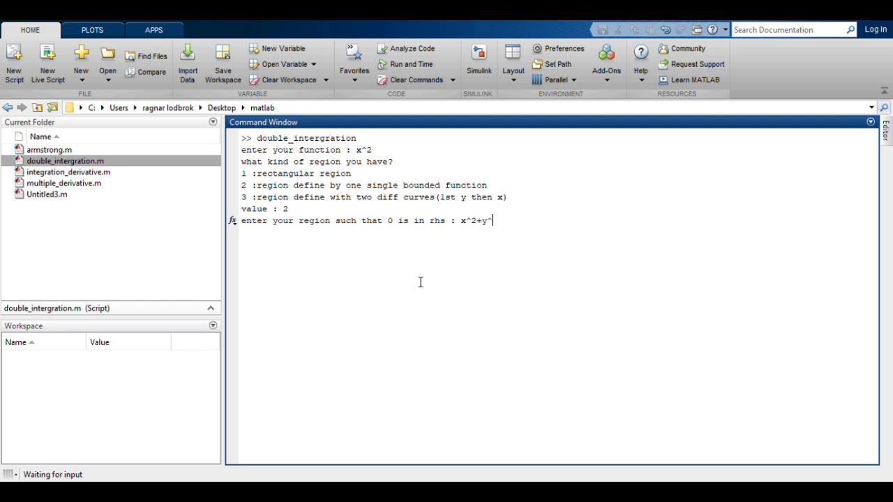
{"action": "type", "text": "2"}
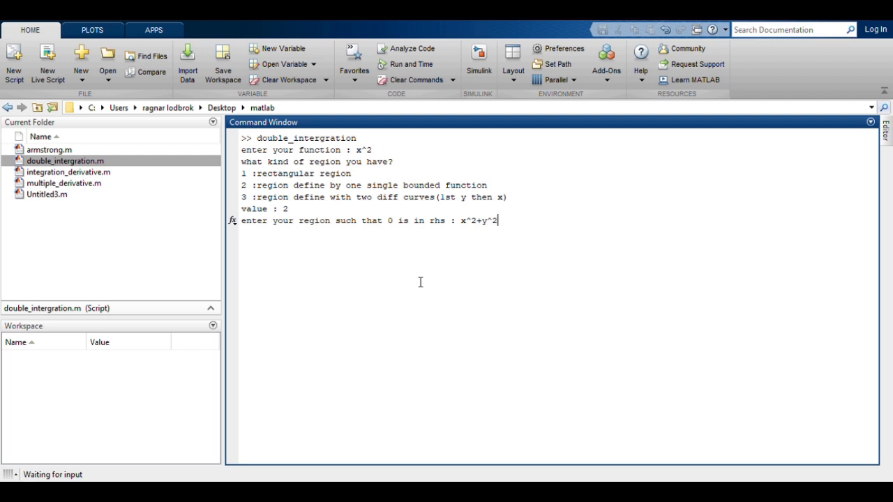
{"action": "type", "text": "-1"}
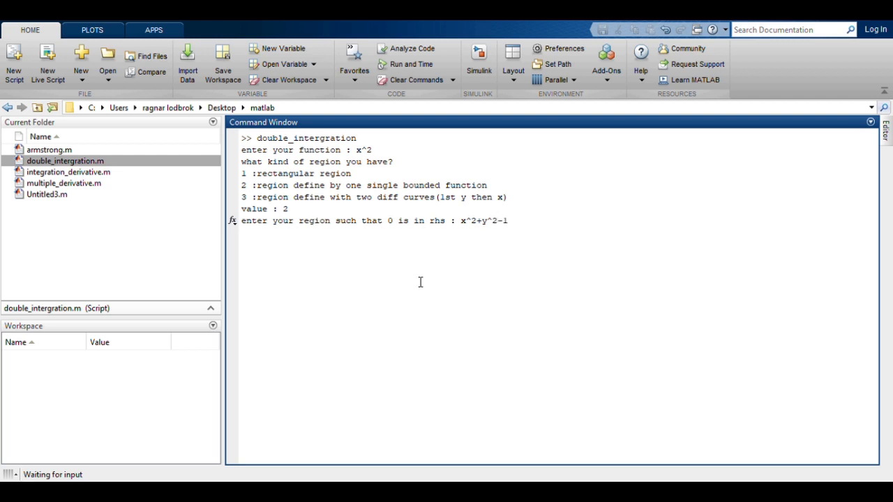
{"action": "left_click", "coordinate": [510, 220]}
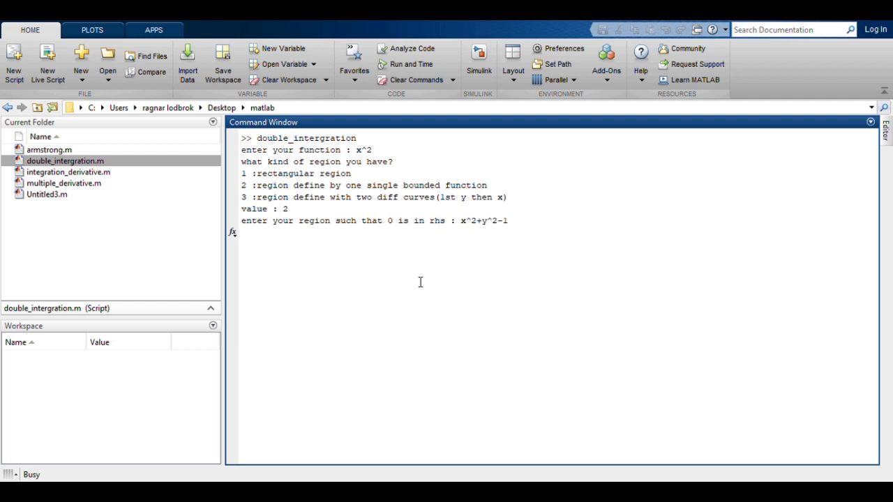
{"action": "mouse_move", "coordinate": [426, 271]}
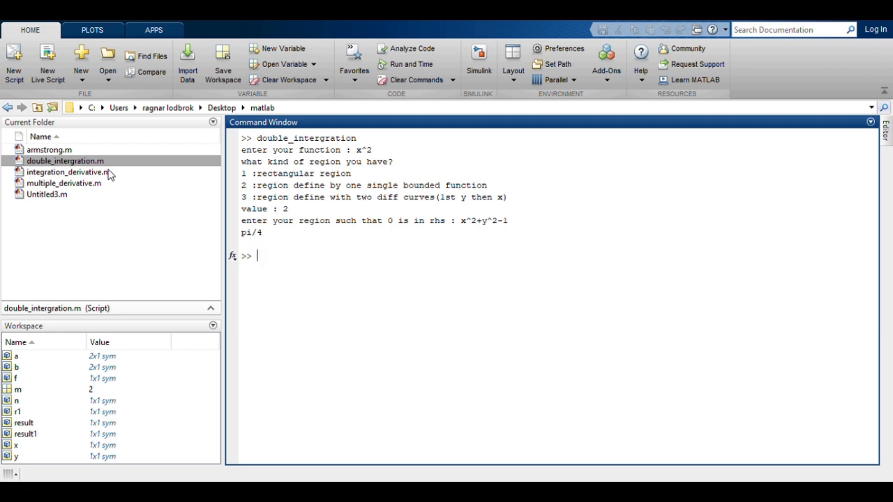
{"action": "mouse_move", "coordinate": [128, 164]}
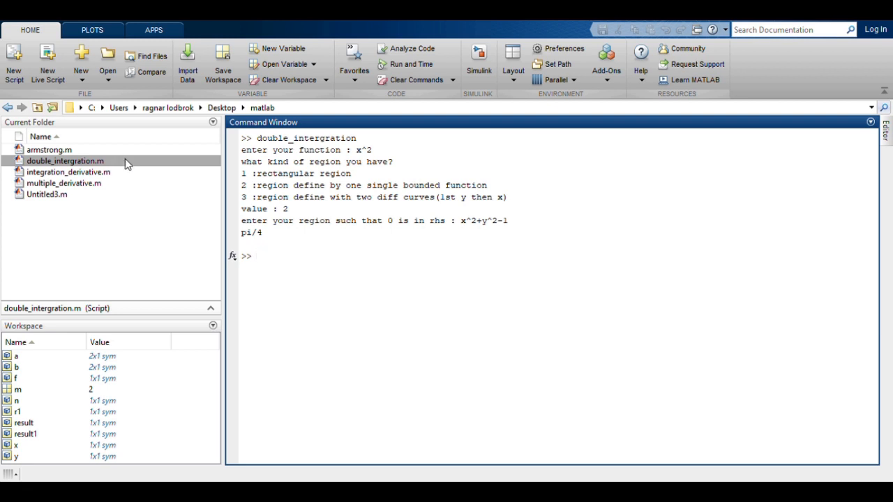